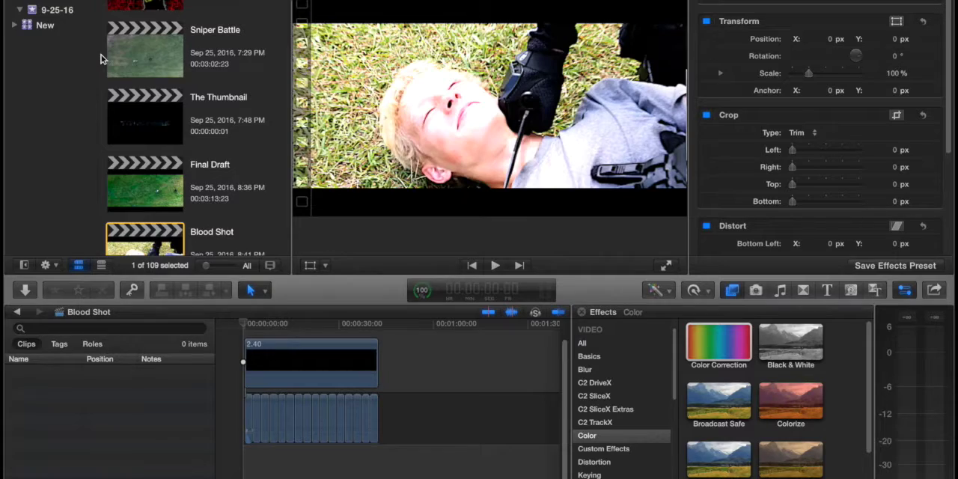
Begin the new Blood Effect project with the MVI_1990 clip in its timeline.
{"action": "left_click", "coordinate": [494, 266]}
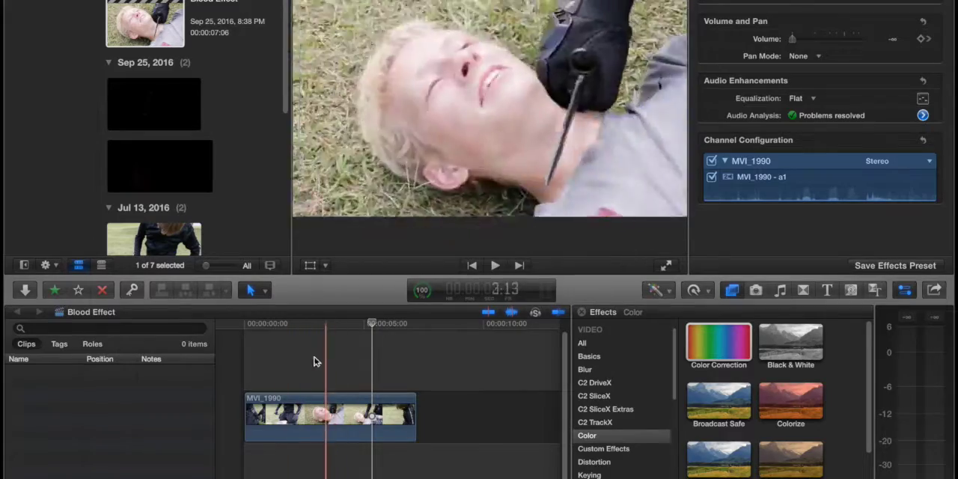
Move to a later point in MVI_1990 and trim the clip's end there.
{"action": "left_click", "coordinate": [494, 265]}
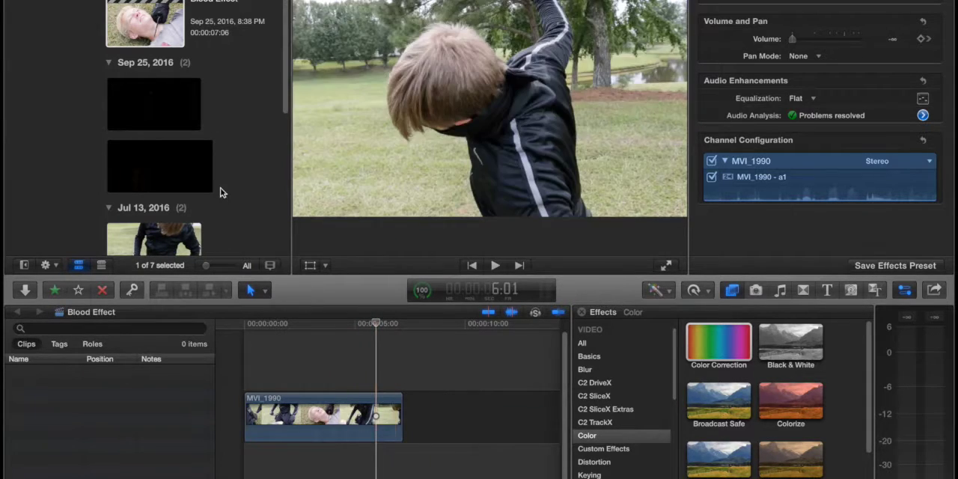
{"action": "left_click", "coordinate": [153, 105]}
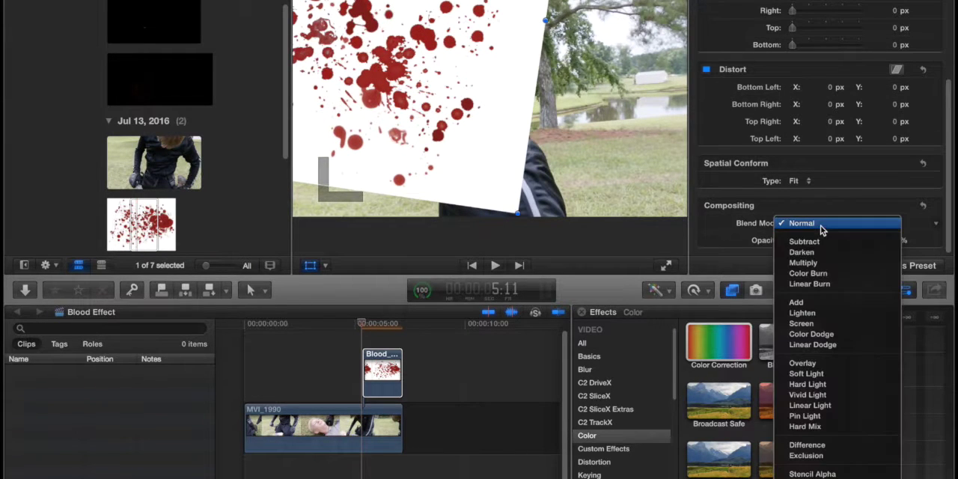
{"action": "mouse_move", "coordinate": [823, 267]}
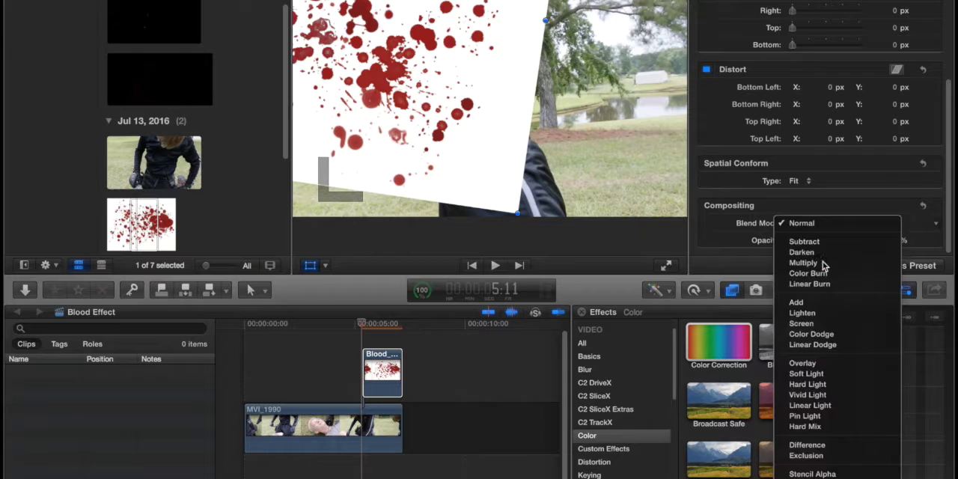
Set the blood splatter overlay's Compositing Blend Mode to Multiply.
{"action": "left_click", "coordinate": [803, 263]}
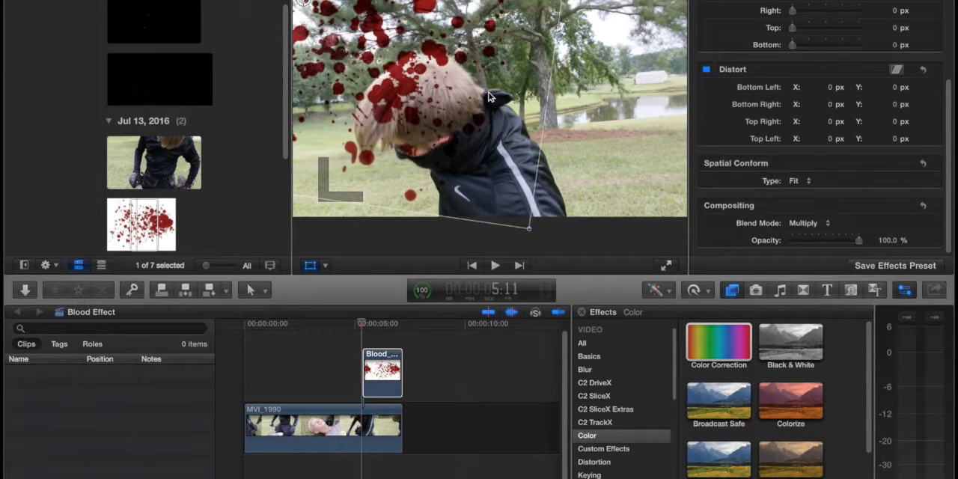
Show the Blur category with Gaussian and other blur effects in the Effects Browser.
{"action": "left_click", "coordinate": [584, 368]}
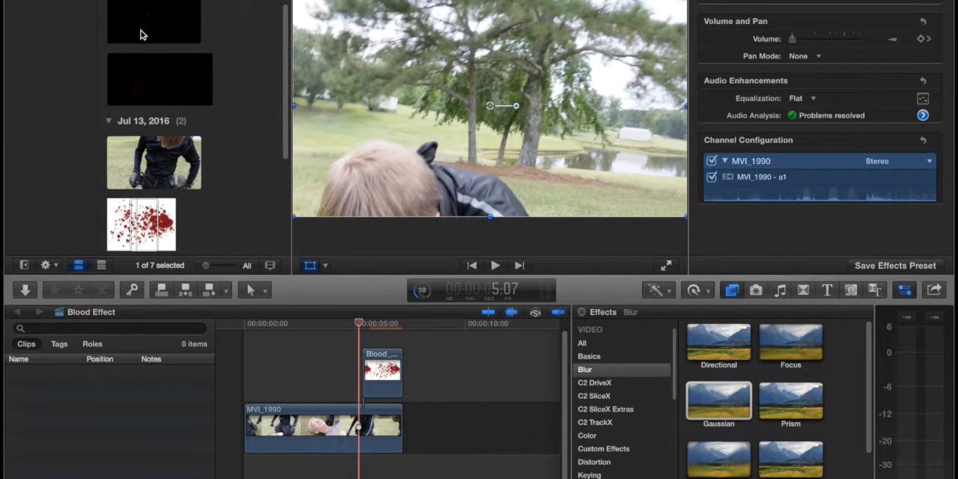
Connect a second blood clip above the first at Position X -291.0, Y -40.6.
{"action": "left_click", "coordinate": [153, 21]}
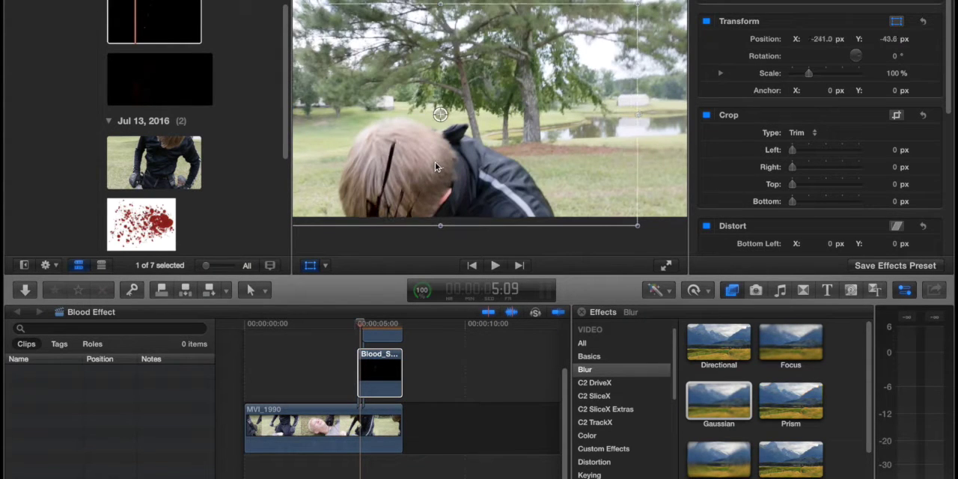
{"action": "left_click", "coordinate": [494, 265]}
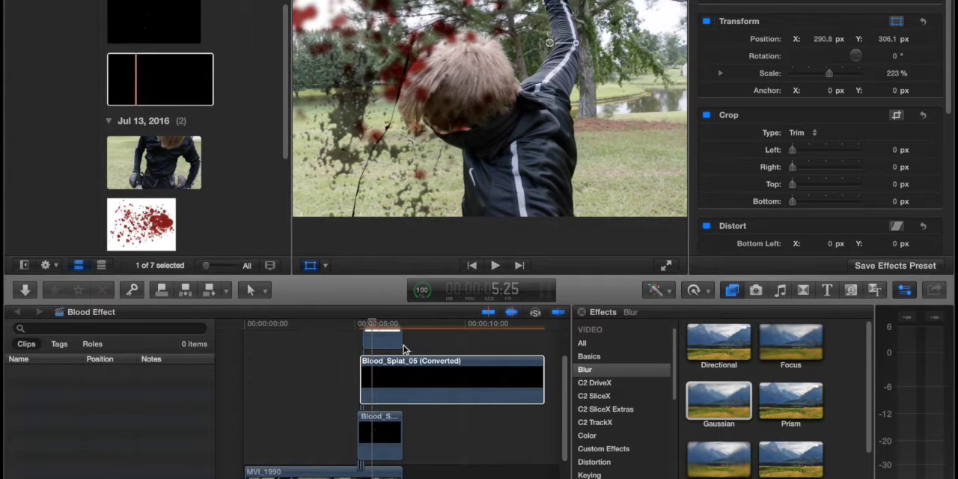
Play back the 223% Blood_Splat_05 over the footage and trim its end to match.
{"action": "left_click", "coordinate": [360, 324]}
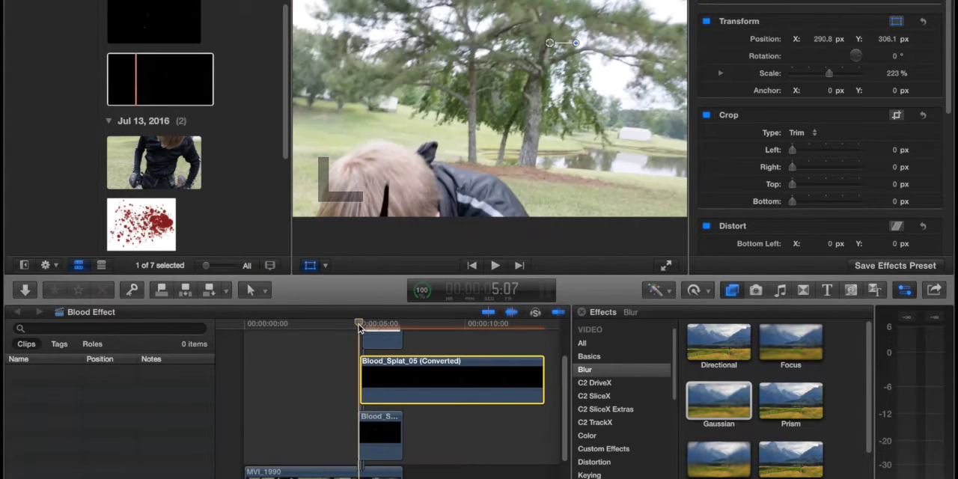
{"action": "left_click", "coordinate": [494, 265]}
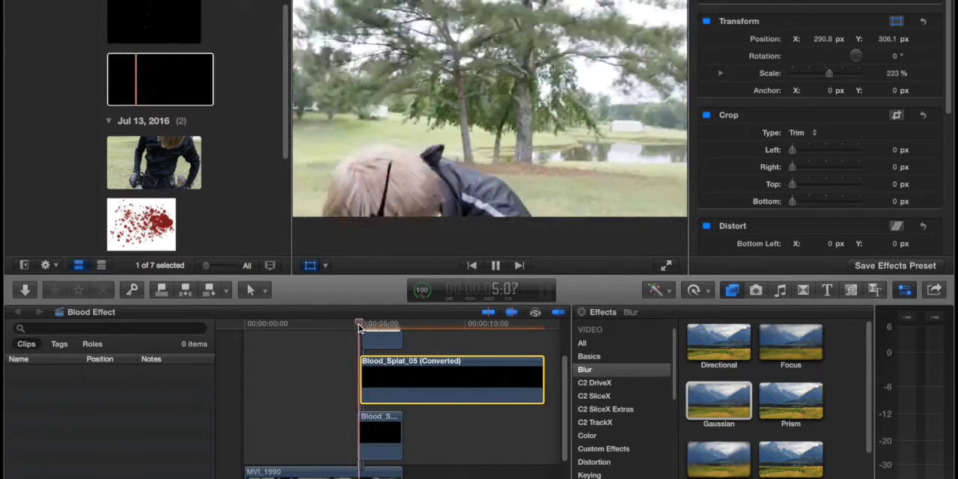
{"action": "left_click", "coordinate": [494, 265]}
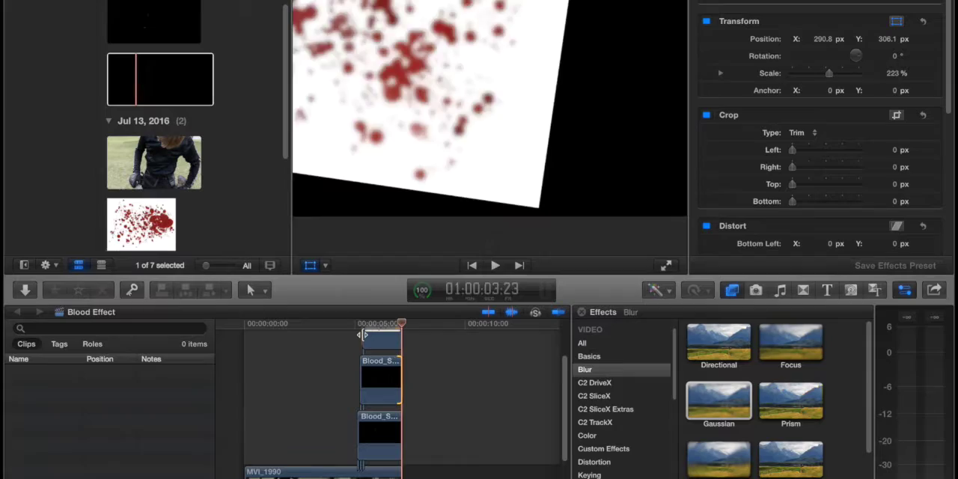
{"action": "left_click", "coordinate": [494, 265]}
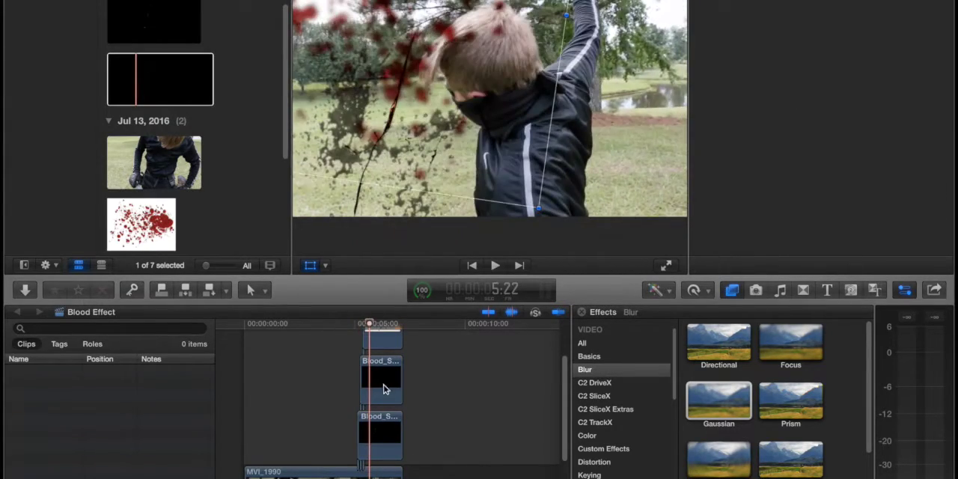
{"action": "left_click", "coordinate": [380, 381]}
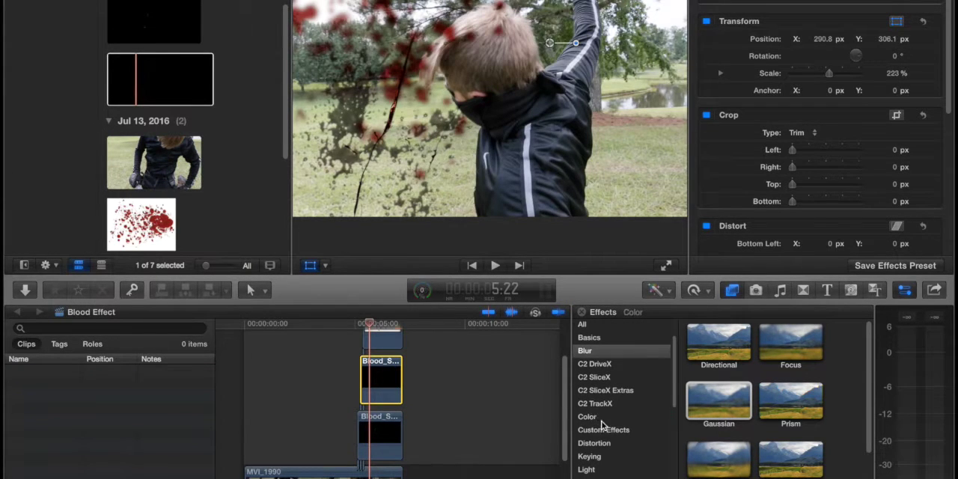
Apply Color Correction and push the upper blood clip's Global colour toward red.
{"action": "left_click", "coordinate": [588, 417]}
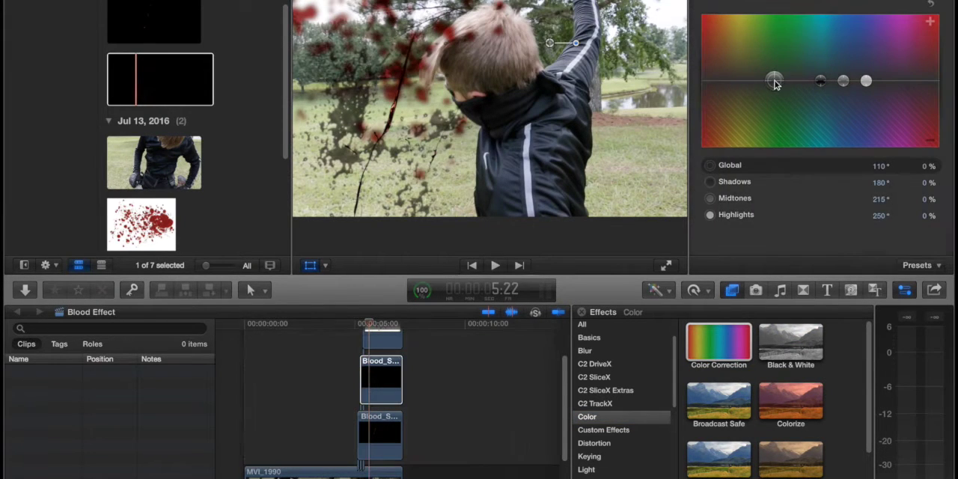
{"action": "left_click_drag", "start_coordinate": [775, 81], "coordinate": [703, 69]}
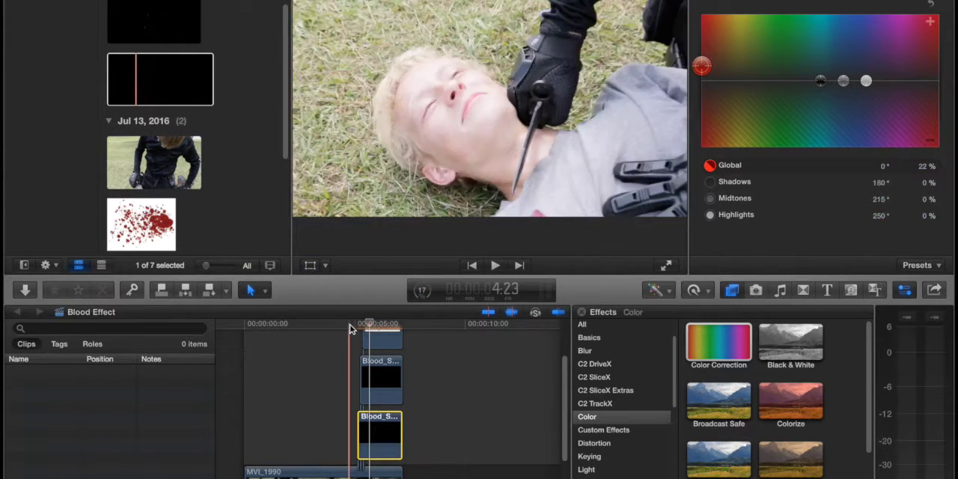
Redden the lower blood clip too and preview the corrected splatter on the footage.
{"action": "left_click", "coordinate": [495, 265]}
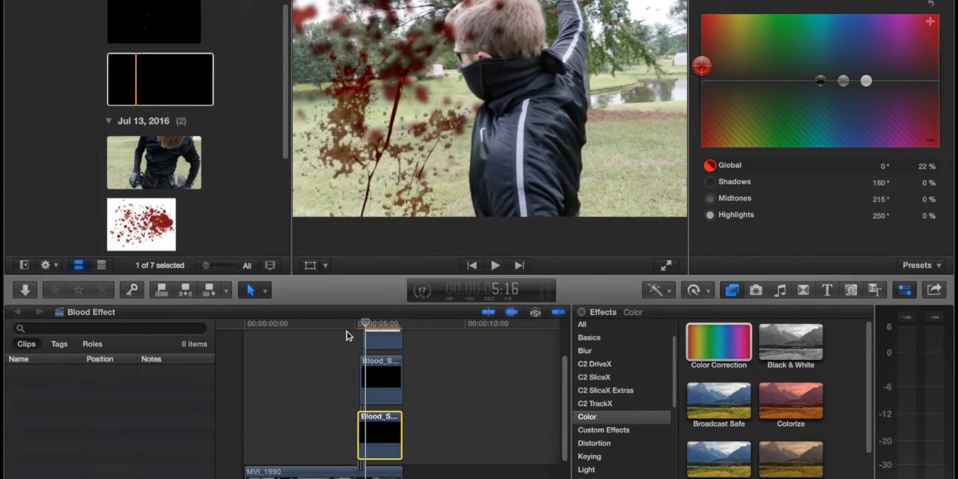
{"action": "left_click", "coordinate": [377, 324]}
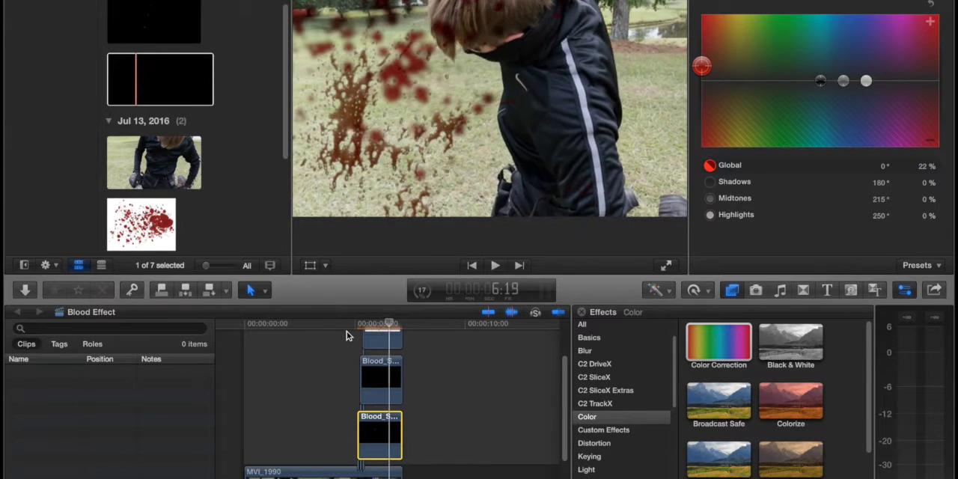
{"action": "left_click_drag", "start_coordinate": [389, 323], "coordinate": [397, 323]}
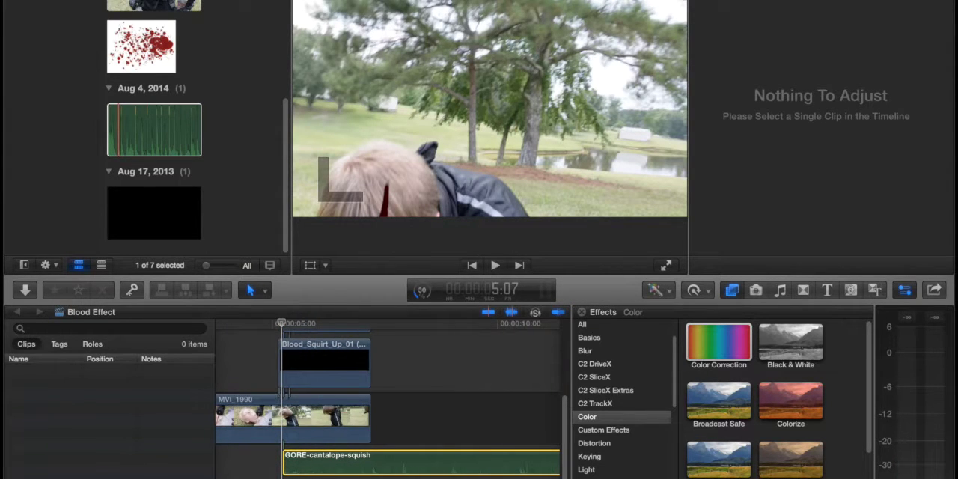
Place Blood_Squirt_Up above MVI_1990 and GORE-cantaloupe-squish audio beneath it.
{"action": "left_click", "coordinate": [374, 458]}
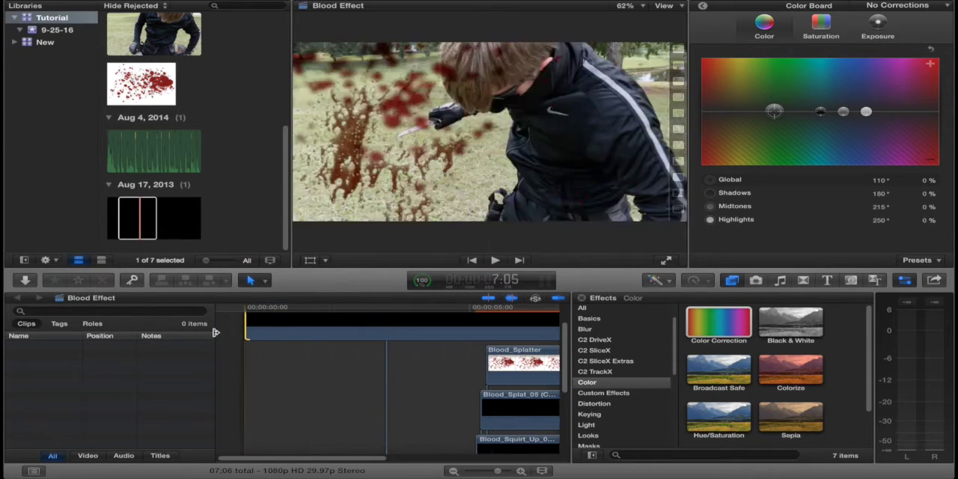
Load the 2.40 letterbox clip from the browser into the viewer.
{"action": "left_click", "coordinate": [138, 218]}
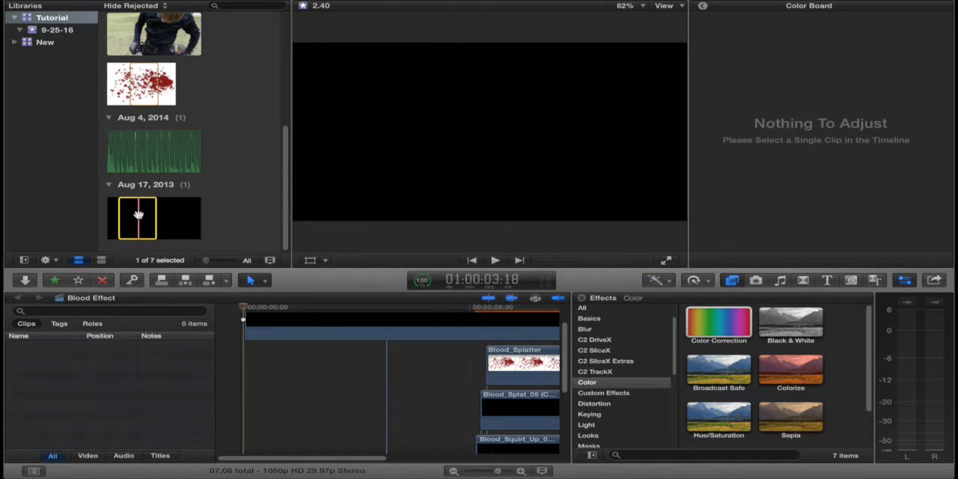